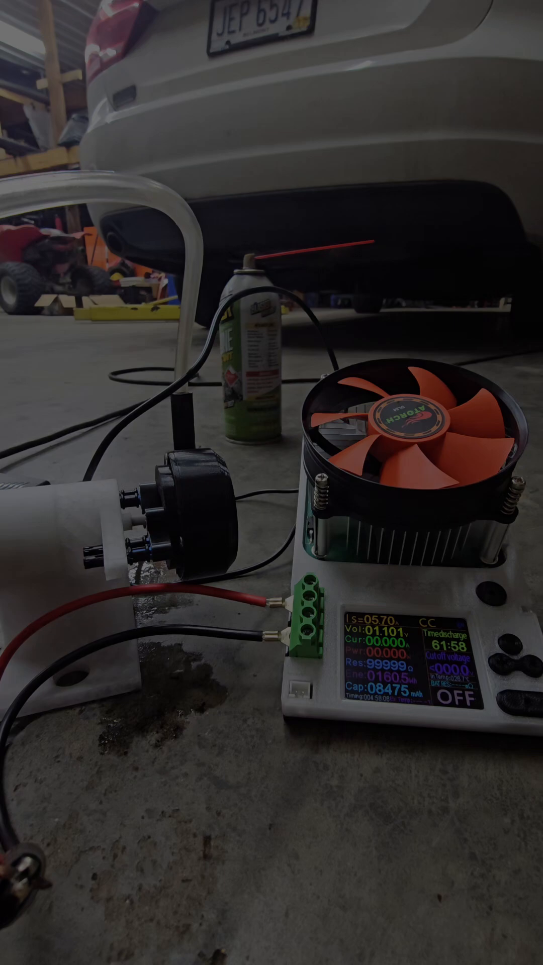
pyautogui.click(495, 661)
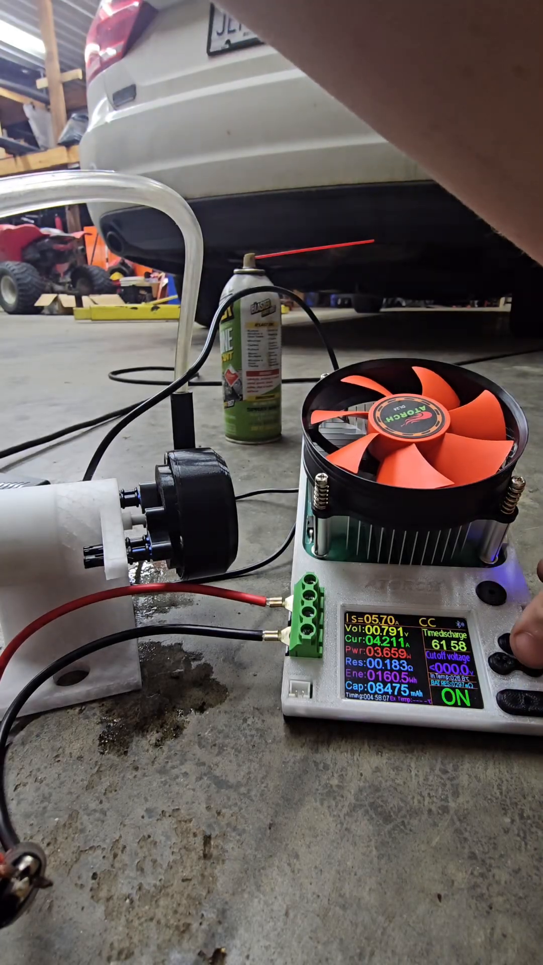